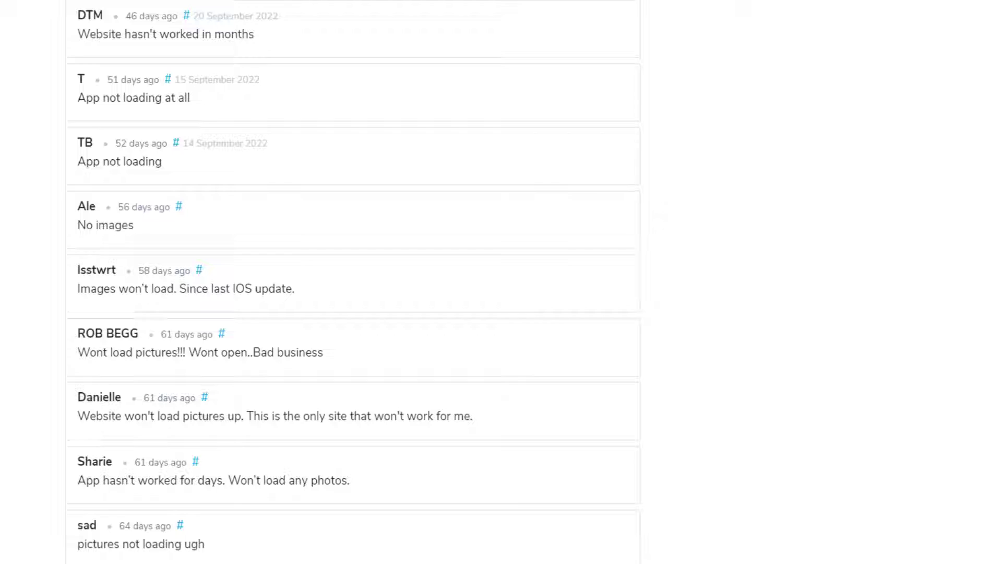
Step: Clear all-time browsing history, cookies and cached images and files
scroll(down, 3)
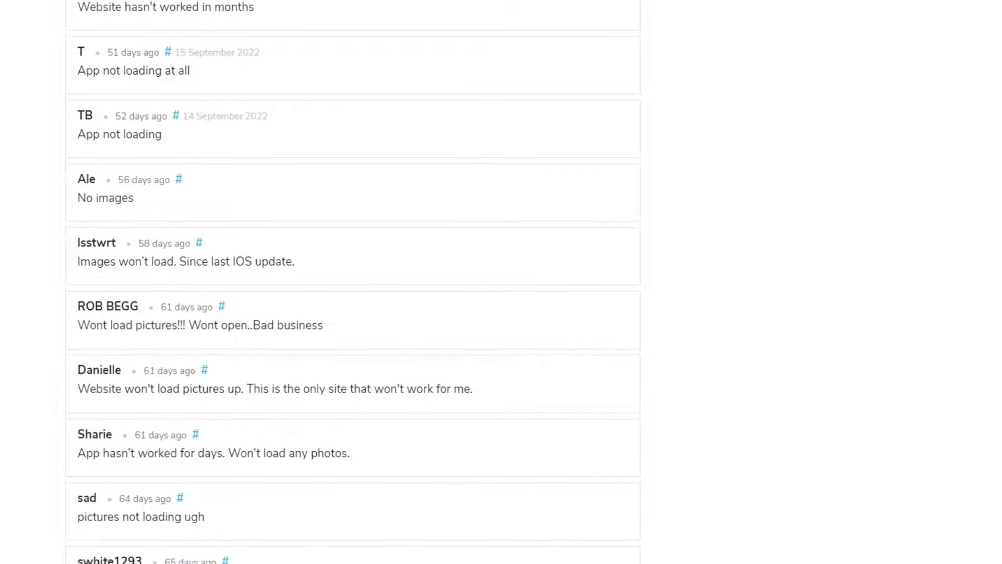
scroll(down, 3)
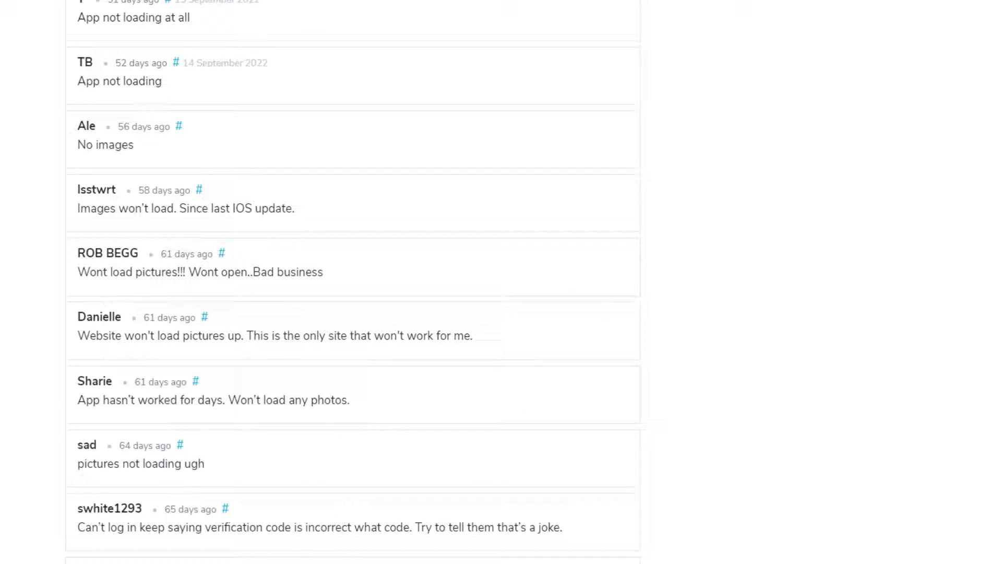
scroll(down, 3)
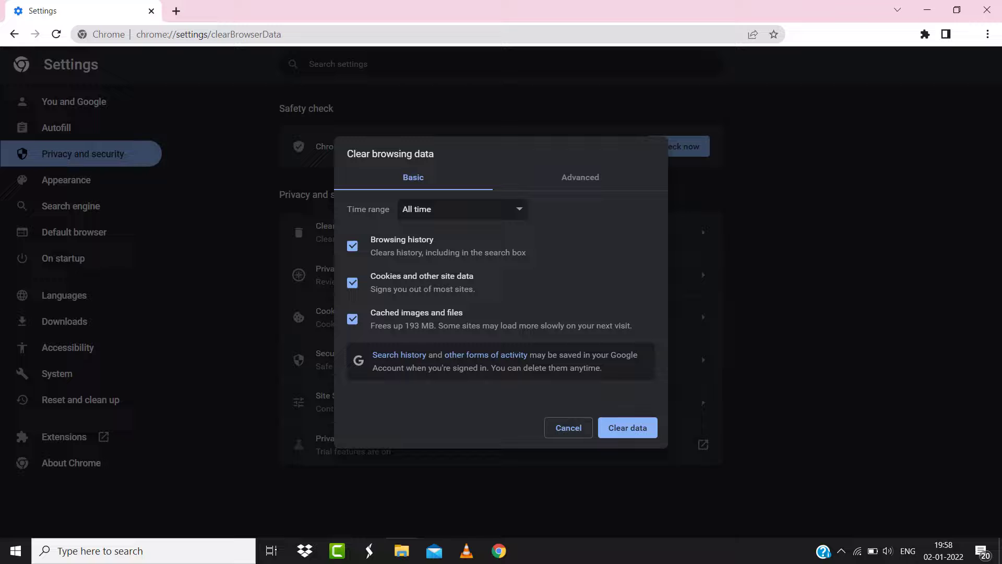
click(628, 427)
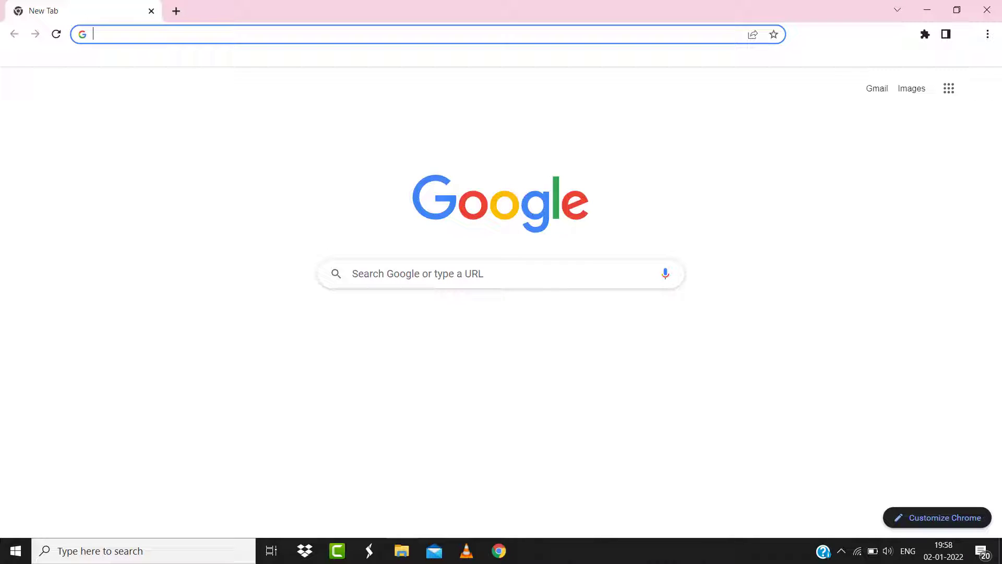
Step: Search 'speed test' and run Google's internet speed test on the connection
text(speed test)
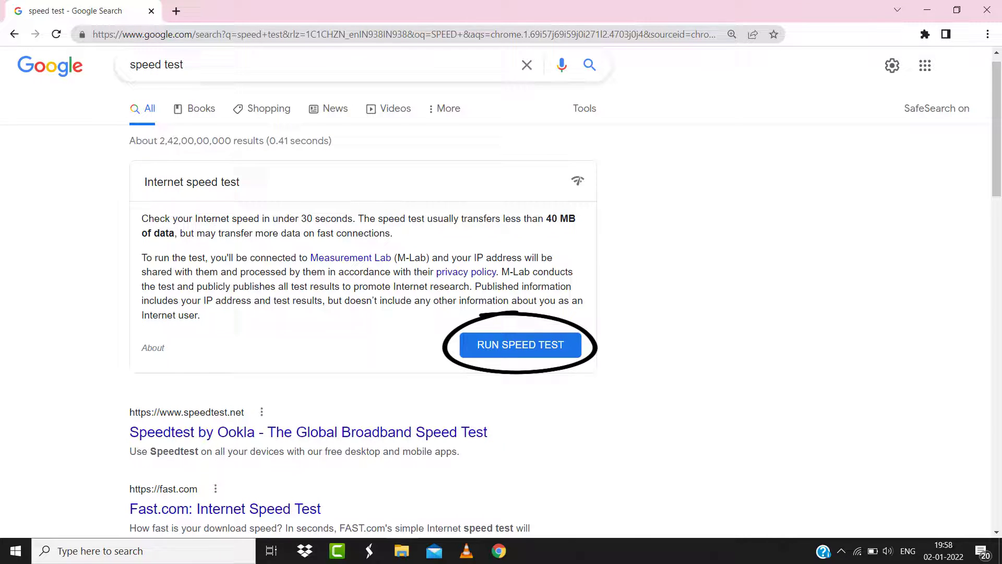
click(520, 345)
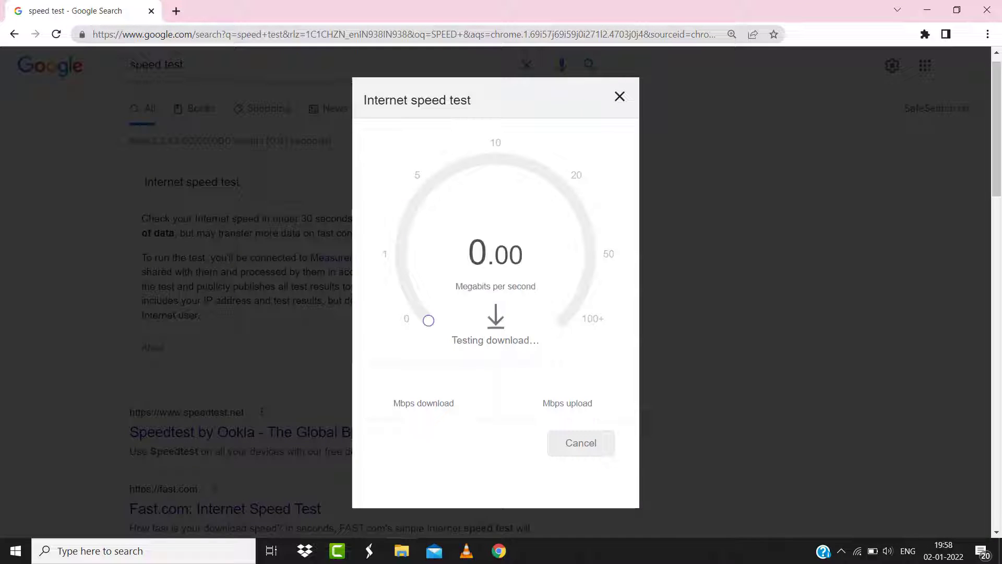